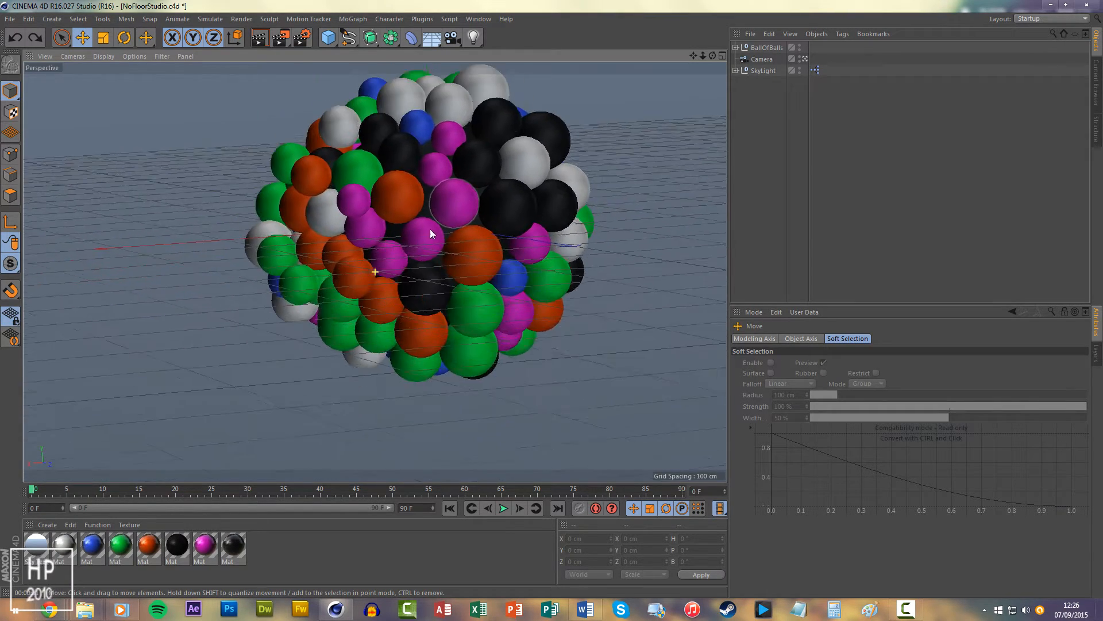
# Step: Orbit the Perspective view twice around the multicoloured sphere ball to view another side
pyautogui.moveTo(432, 233); pyautogui.dragTo(394, 276)
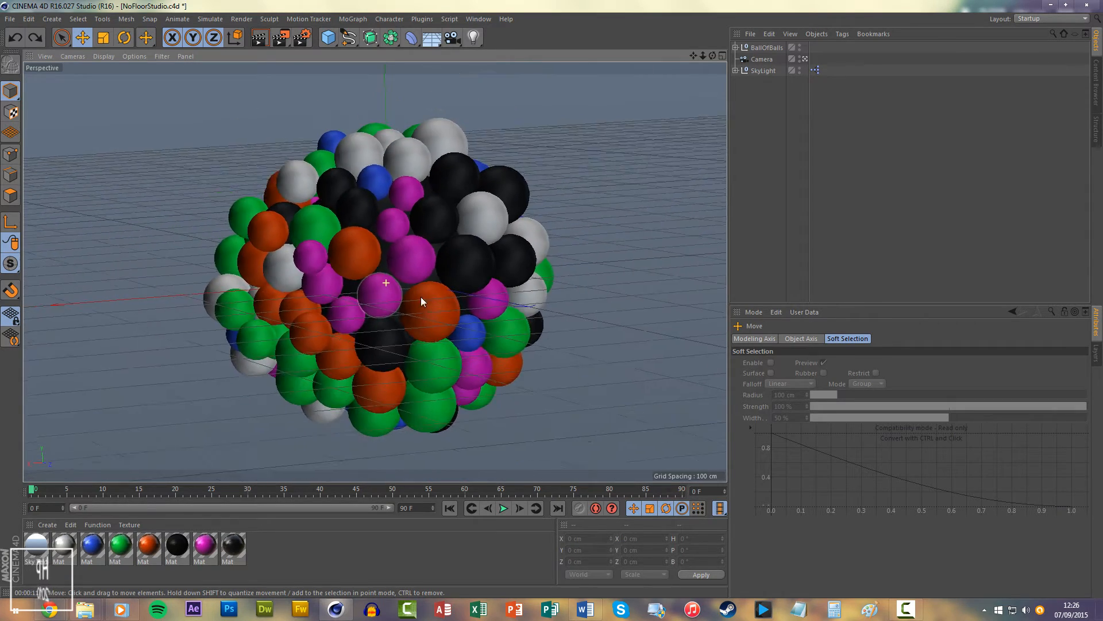
pyautogui.moveTo(422, 302); pyautogui.dragTo(433, 292)
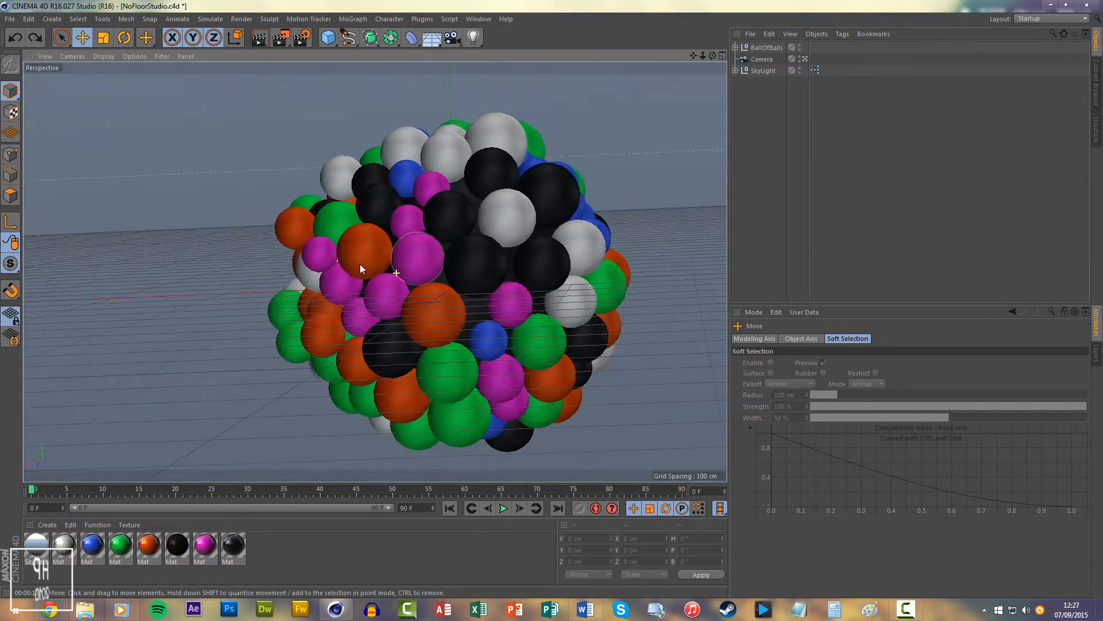
# Step: Tilt the camera horizon around the sphere ball, then level it upright again
pyautogui.moveTo(358, 269); pyautogui.dragTo(410, 285)
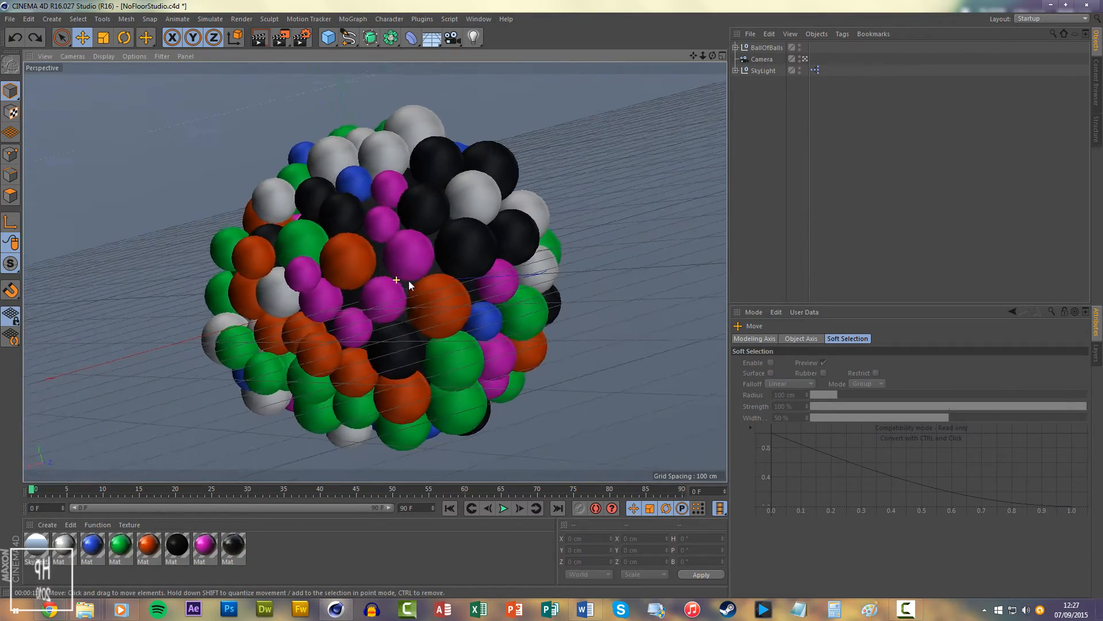
pyautogui.moveTo(395, 280); pyautogui.dragTo(395, 292)
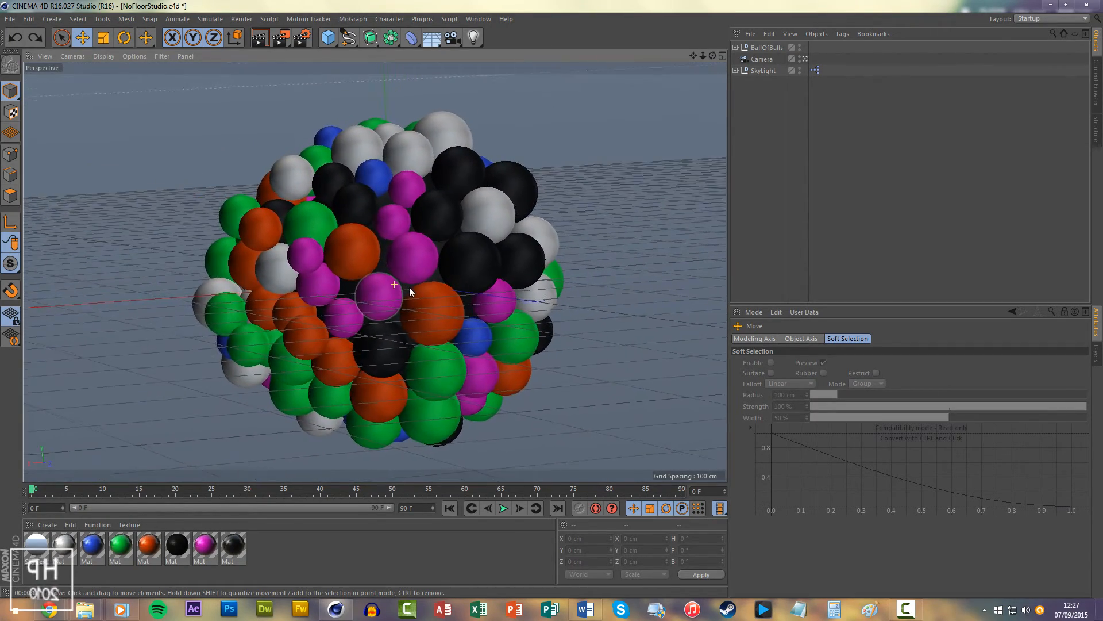